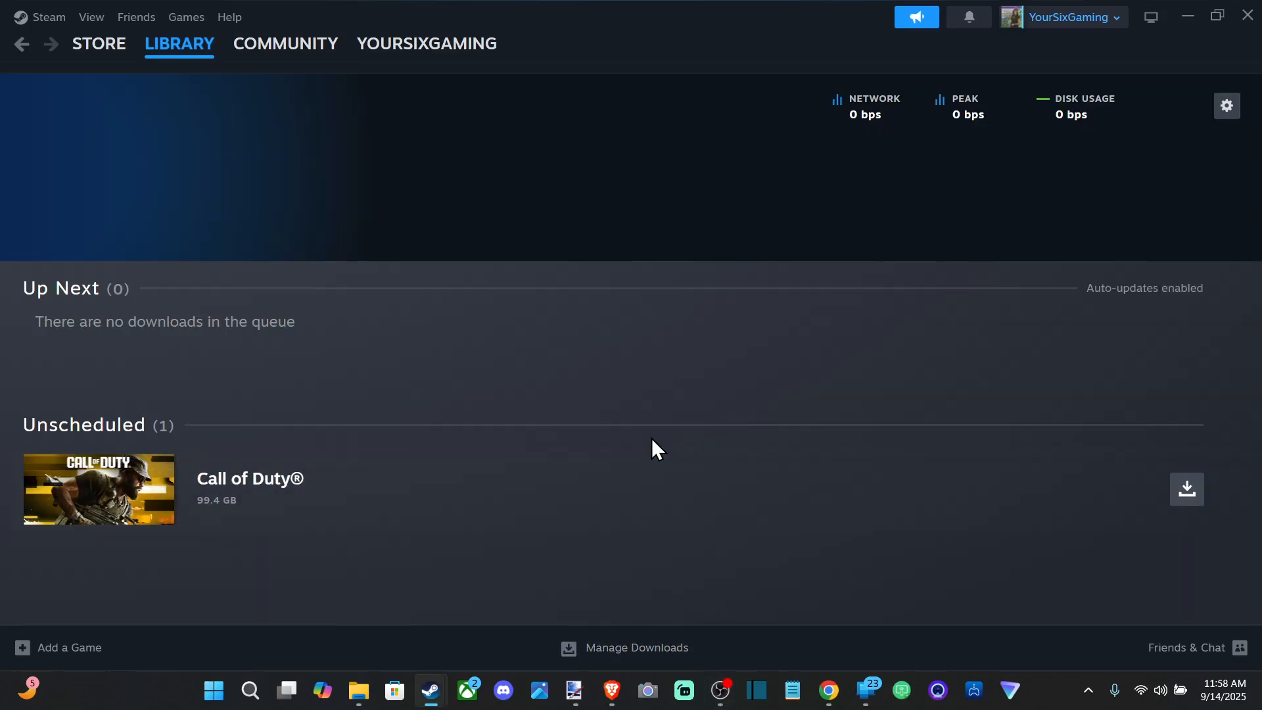
{"action": "mouse_move", "coordinate": [502, 377]}
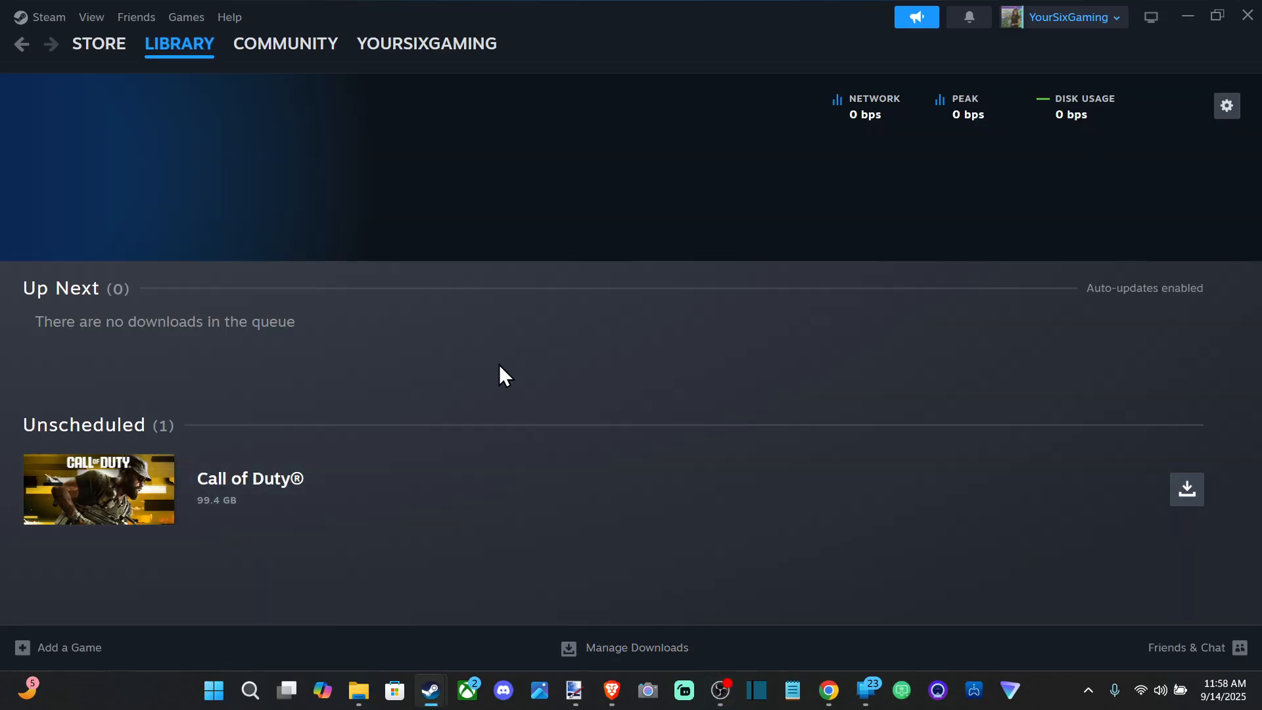
{"action": "mouse_move", "coordinate": [250, 528]}
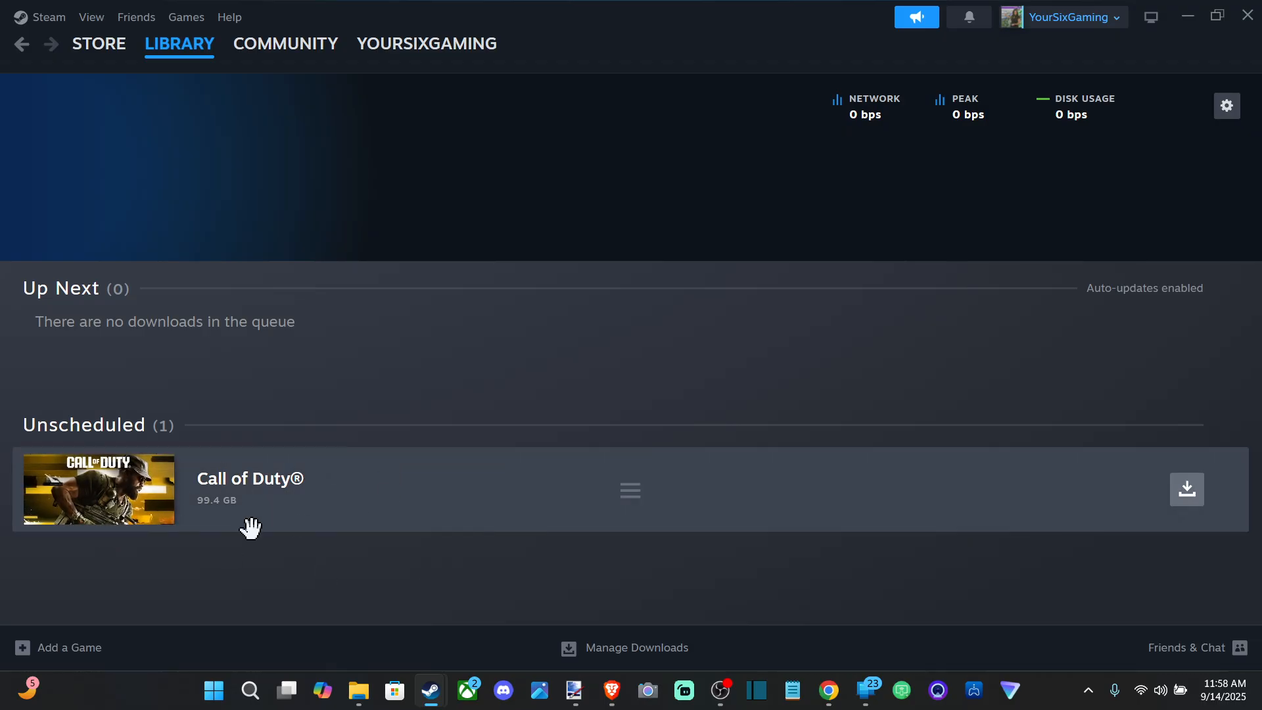
Open the Steam client's Settings window from the top-left Steam menu
{"action": "left_click", "coordinate": [99, 44]}
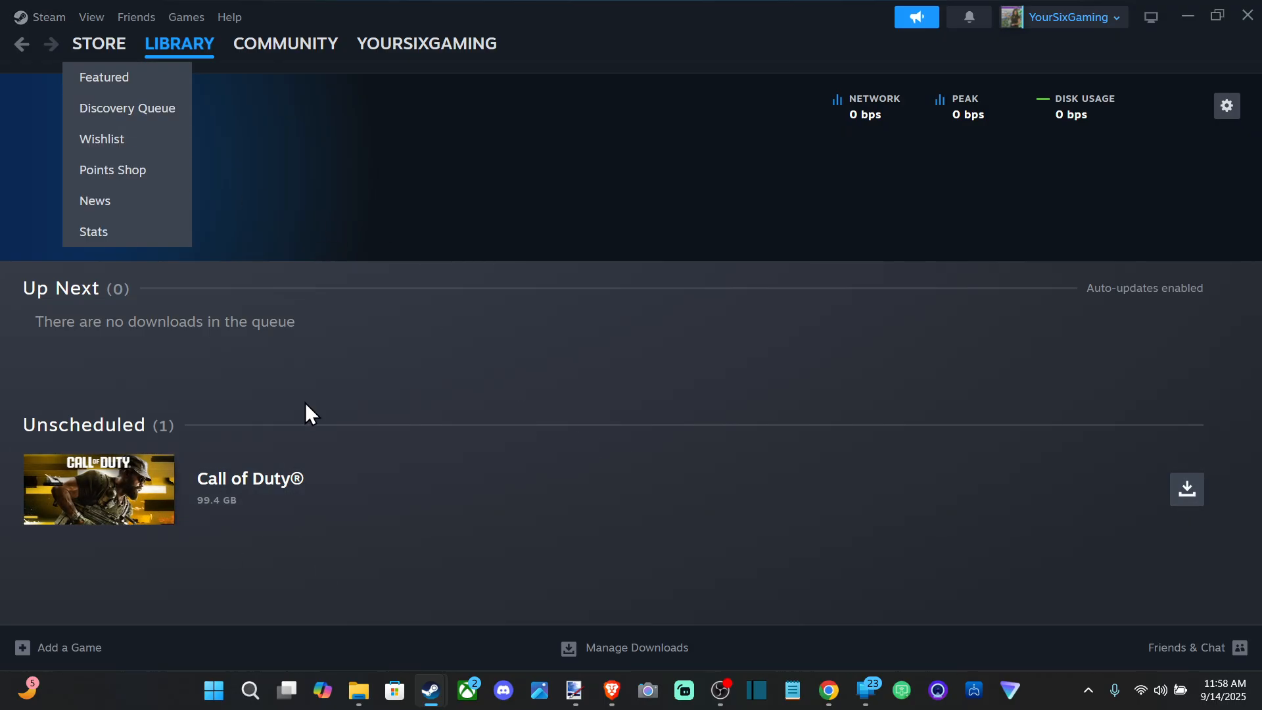
{"action": "left_click", "coordinate": [49, 17]}
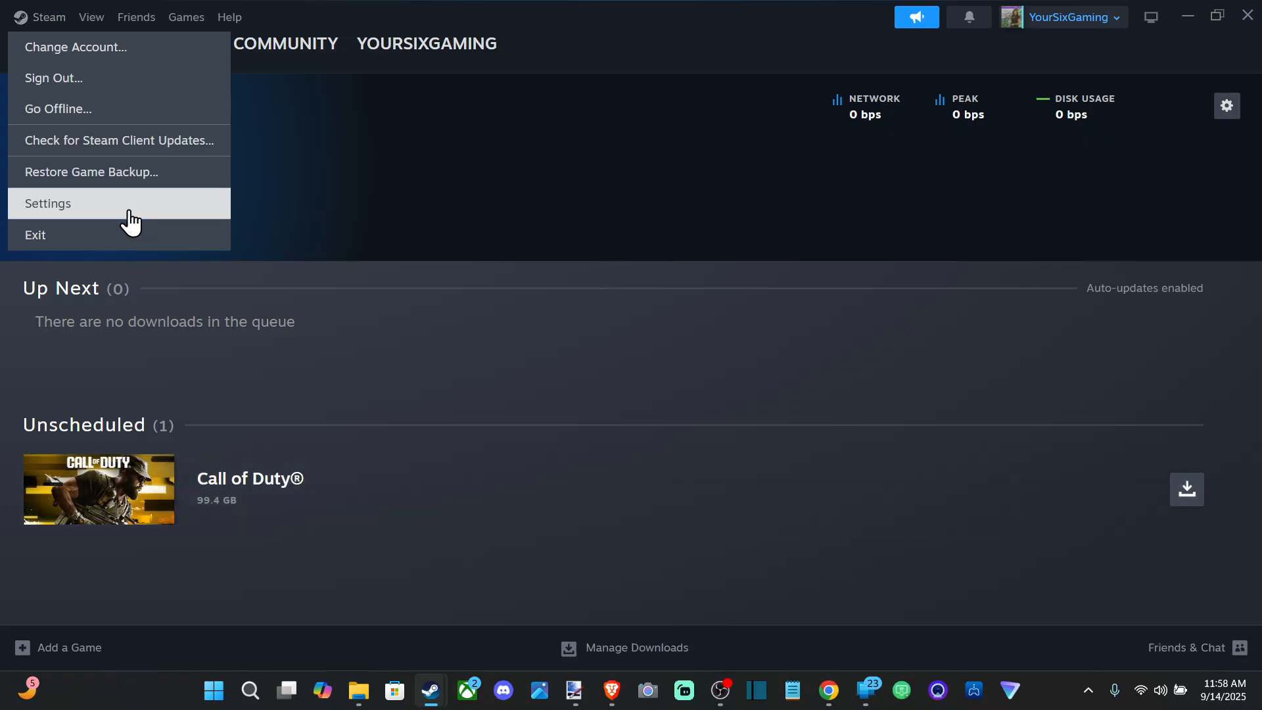
{"action": "left_click", "coordinate": [48, 203]}
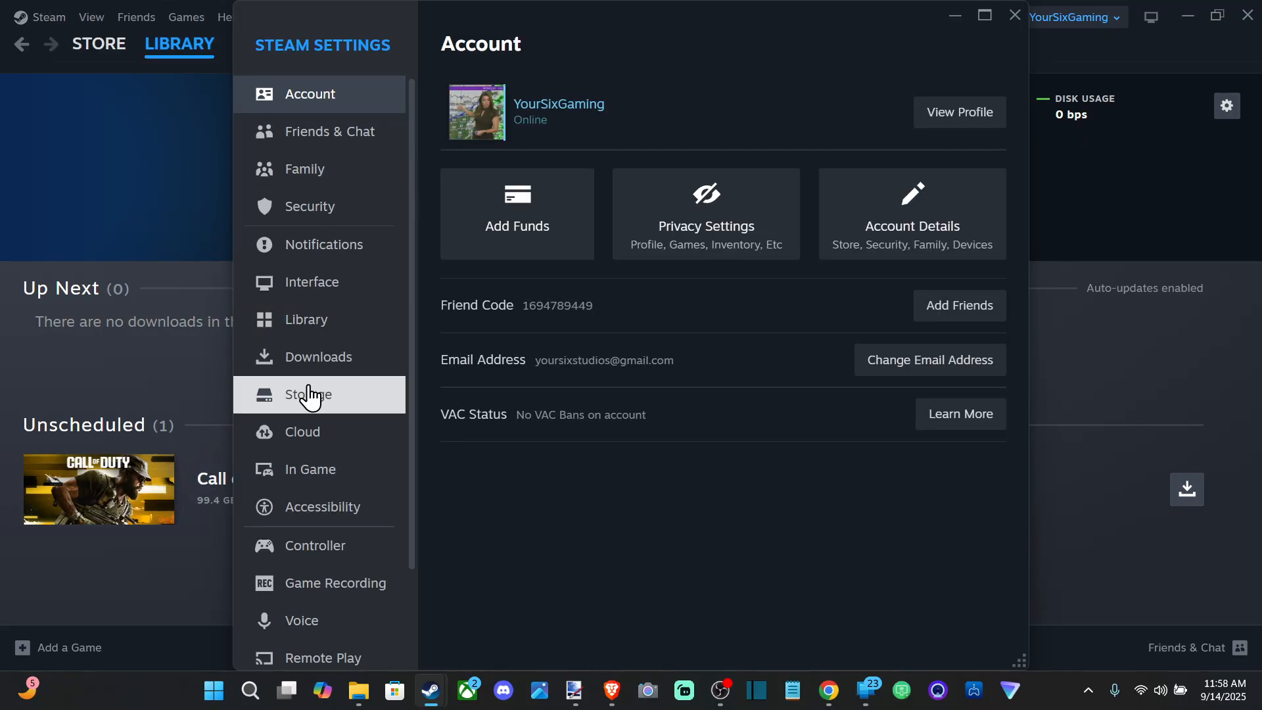
Switch the settings window to the Downloads page
{"action": "left_click", "coordinate": [319, 358]}
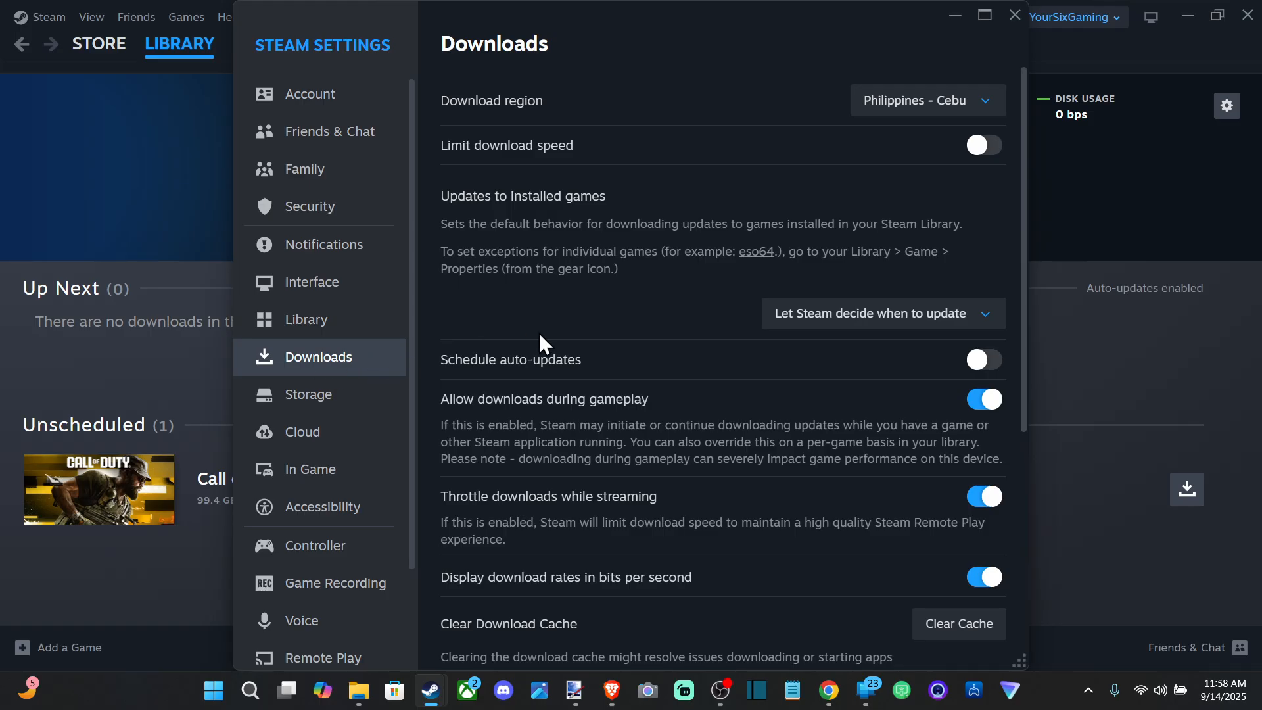
{"action": "mouse_move", "coordinate": [611, 239]}
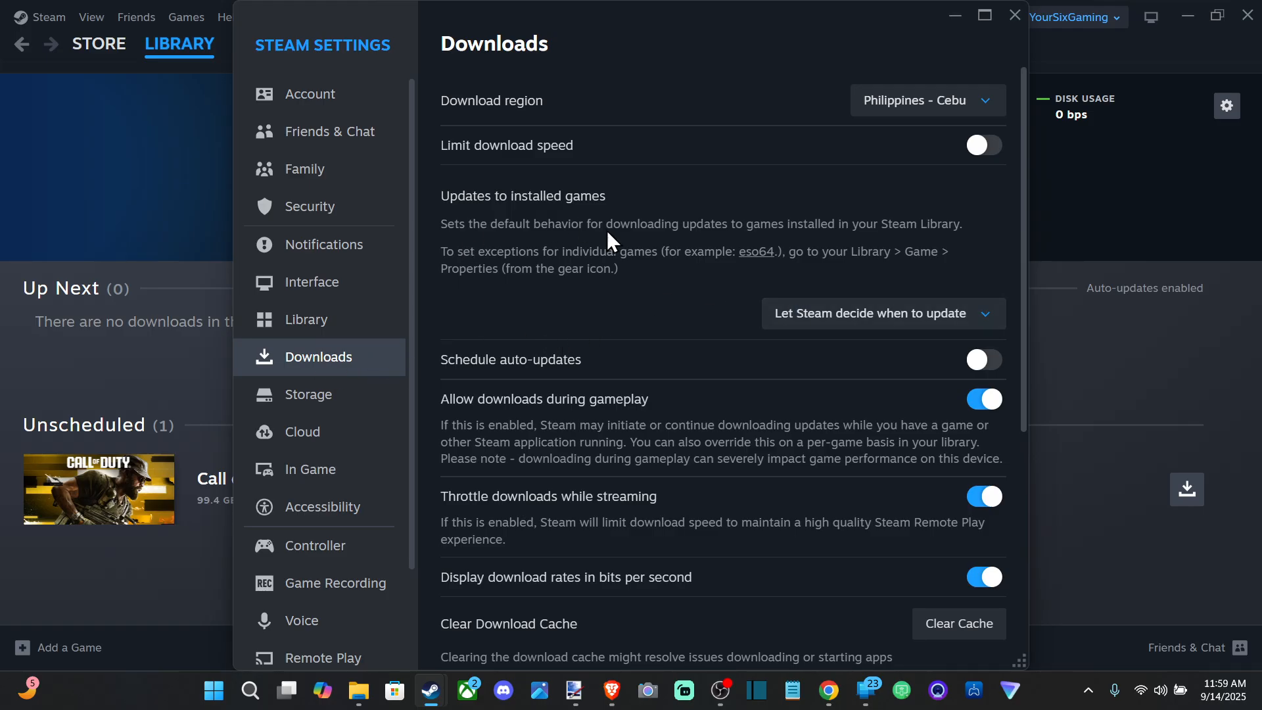
{"action": "mouse_move", "coordinate": [746, 317]}
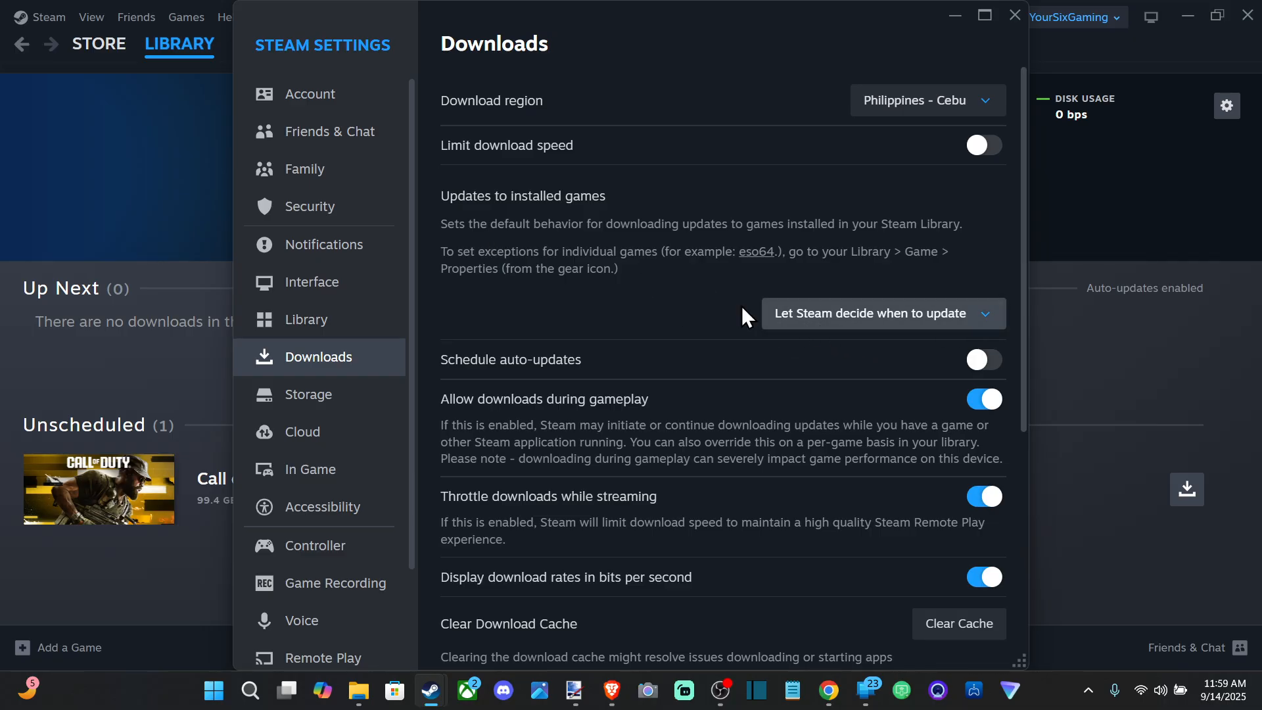
{"action": "mouse_move", "coordinate": [796, 317]}
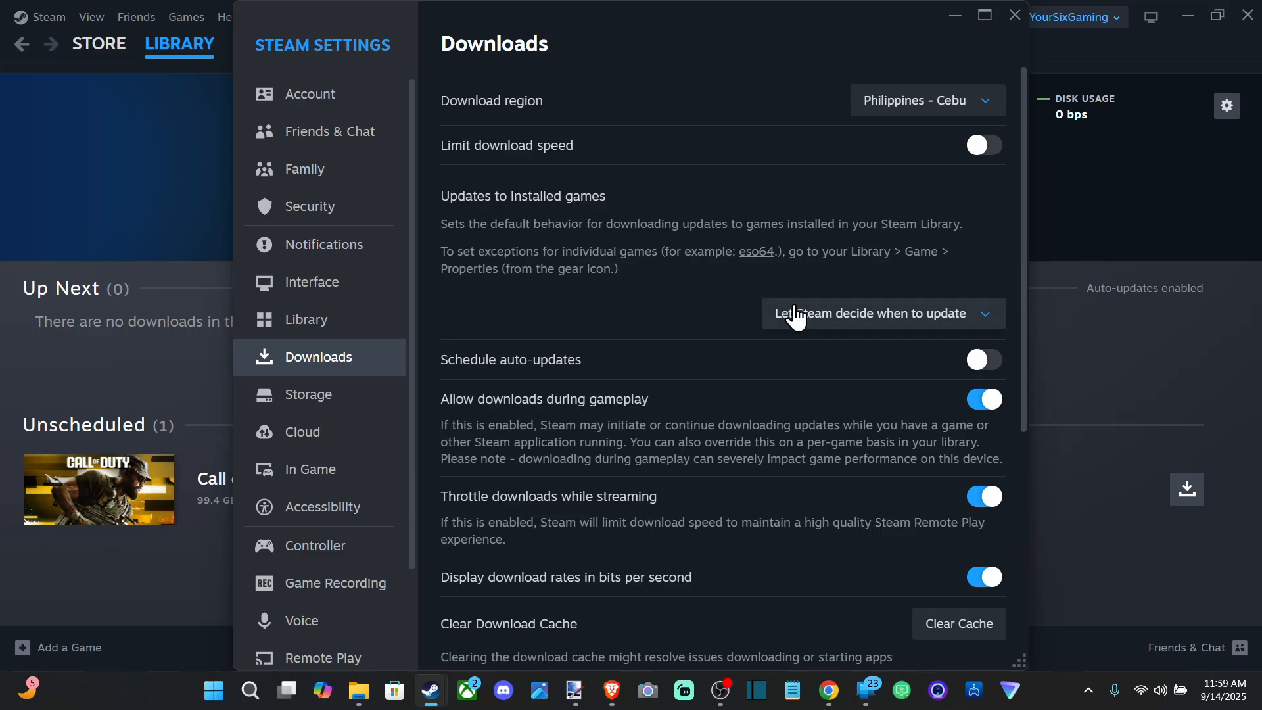
Set 'Updates to installed games' to 'Only update at game launch'
{"action": "left_click", "coordinate": [883, 313]}
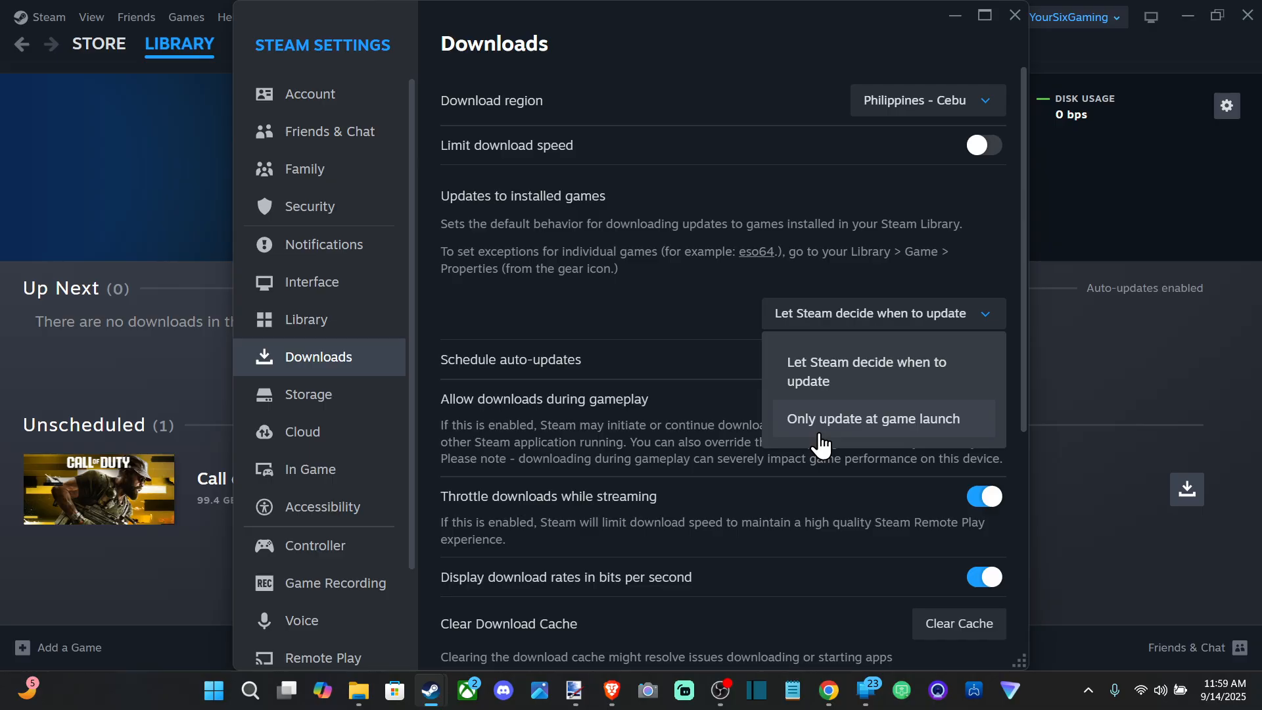
{"action": "left_click", "coordinate": [874, 420]}
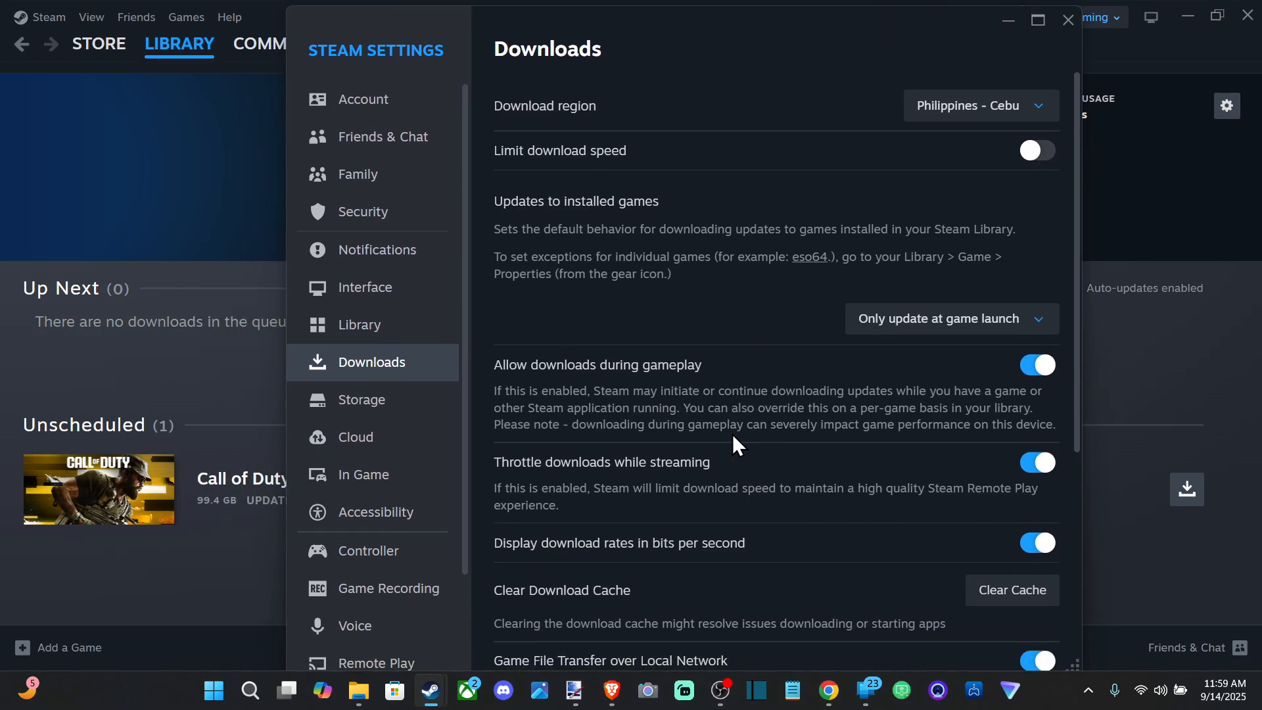
{"action": "mouse_move", "coordinate": [807, 334]}
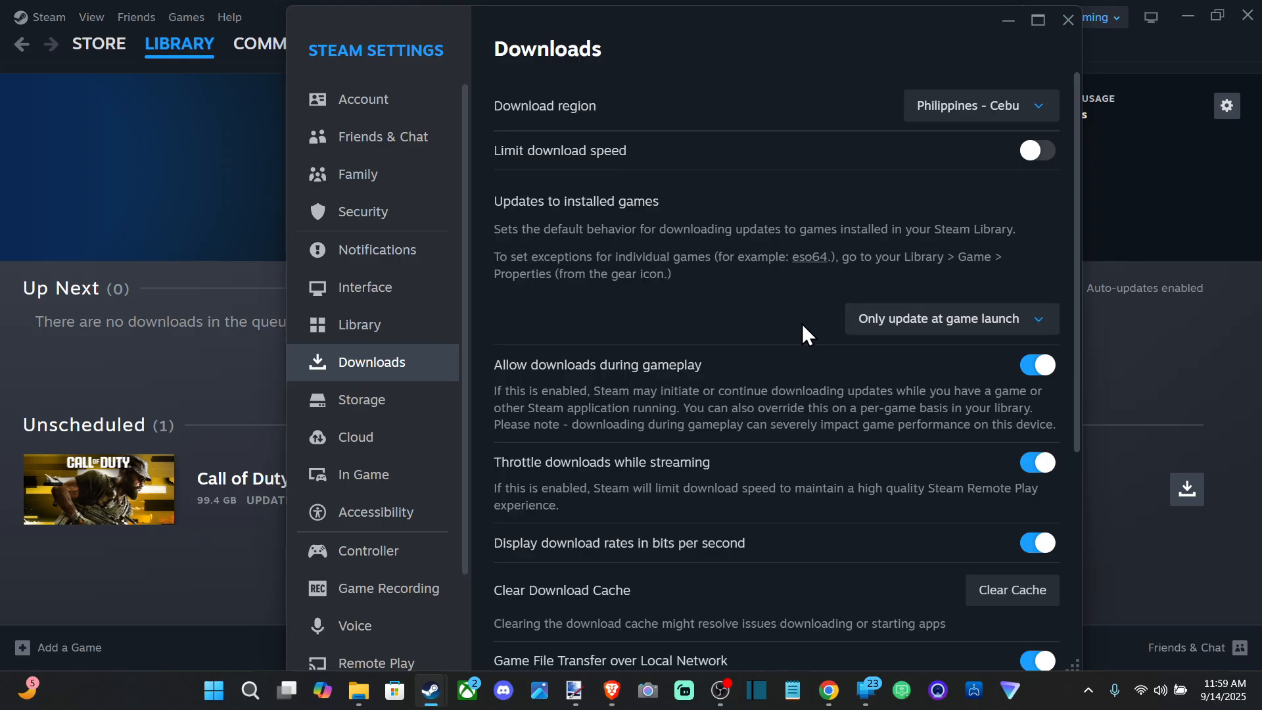
{"action": "mouse_move", "coordinate": [726, 405]}
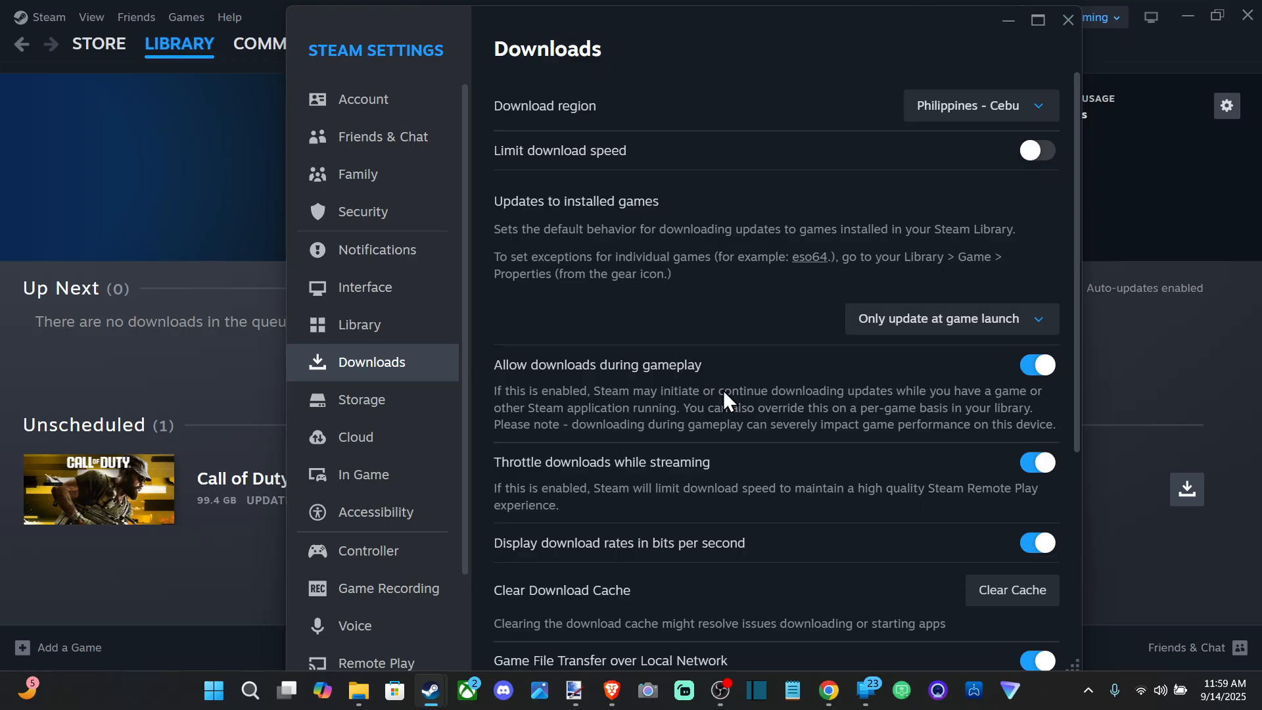
{"action": "mouse_move", "coordinate": [629, 410]}
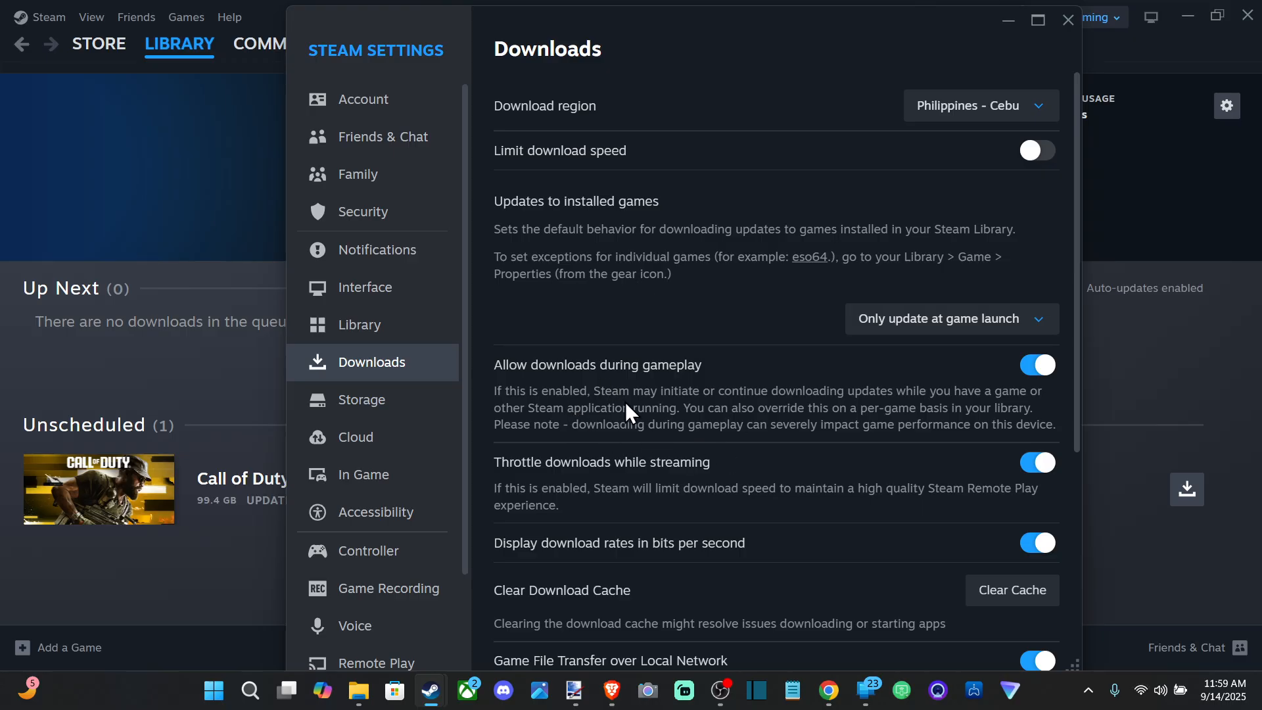
{"action": "scroll", "scroll_direction": "down", "scroll_amount": 3}
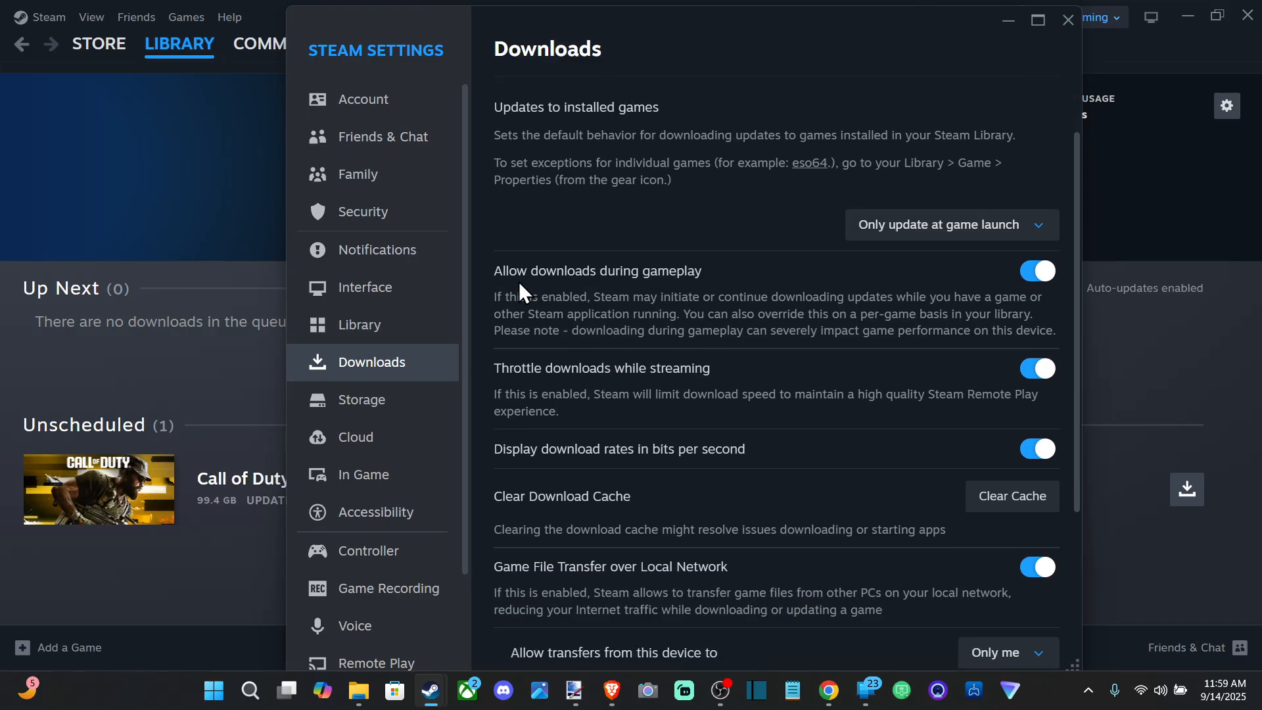
{"action": "mouse_move", "coordinate": [568, 399]}
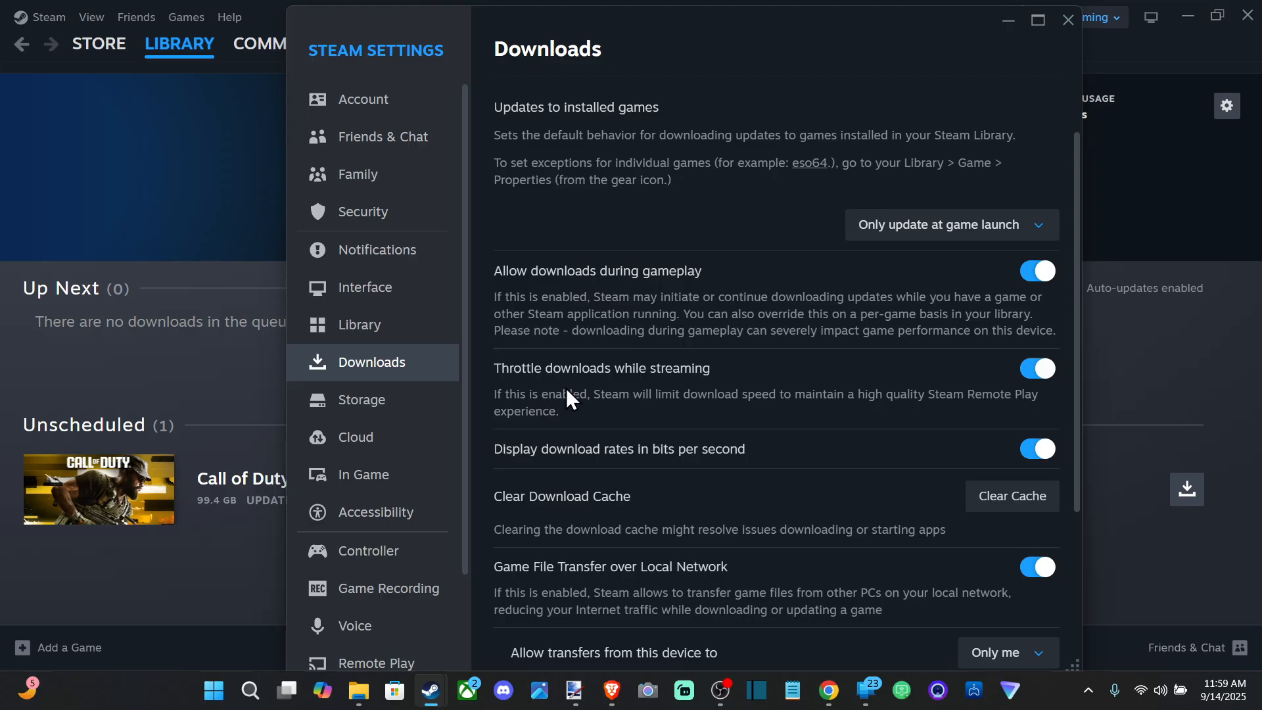
{"action": "scroll", "scroll_direction": "down", "scroll_amount": 3}
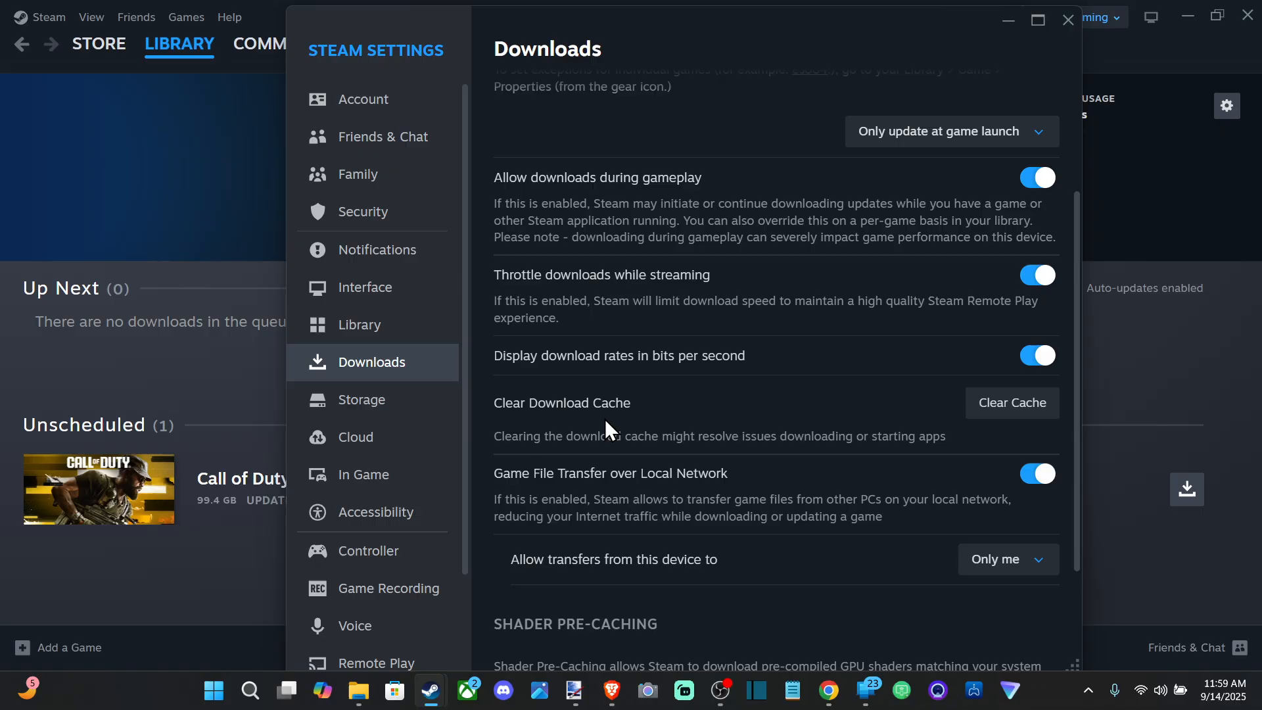
{"action": "scroll", "scroll_direction": "down", "scroll_amount": 3}
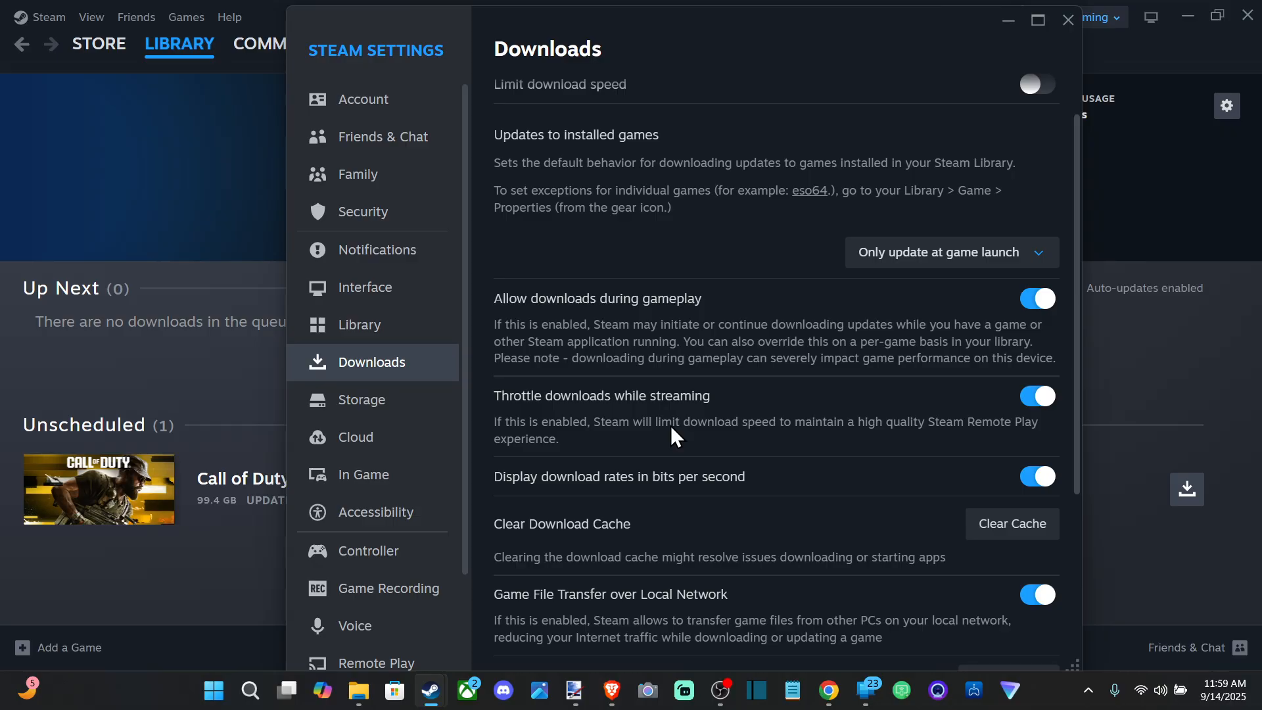
{"action": "mouse_move", "coordinate": [618, 452]}
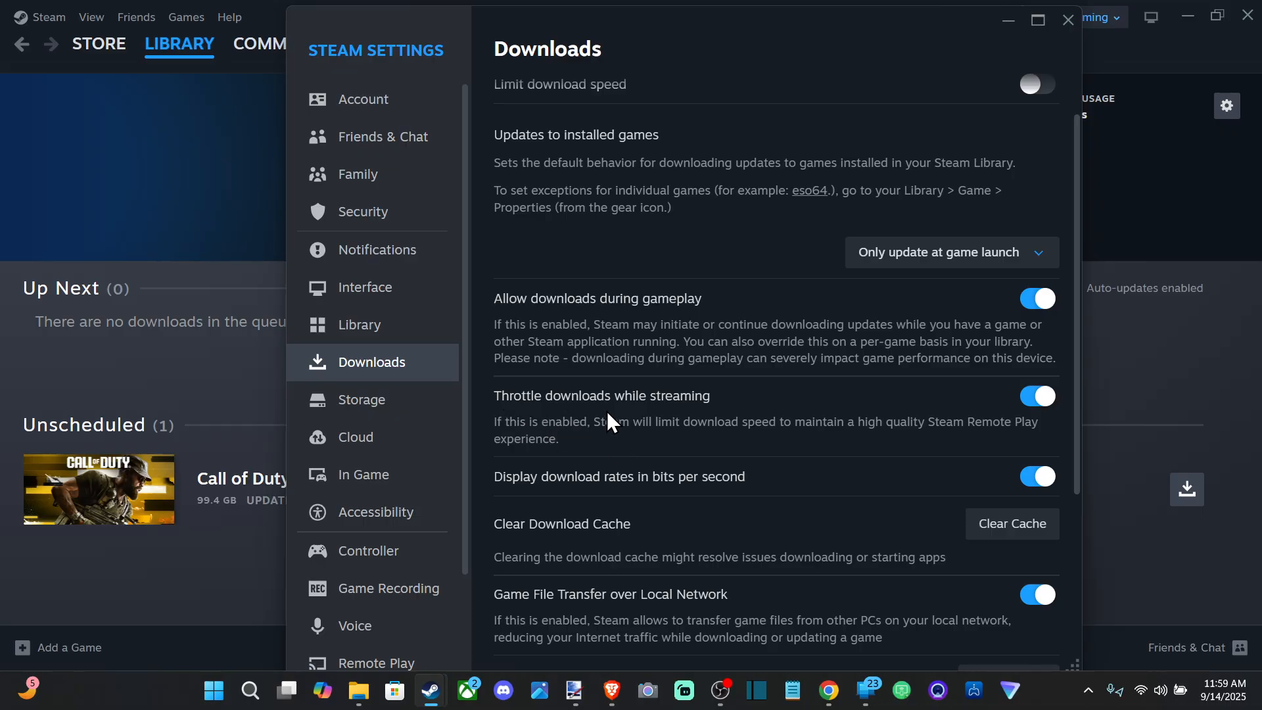
{"action": "mouse_move", "coordinate": [717, 445]}
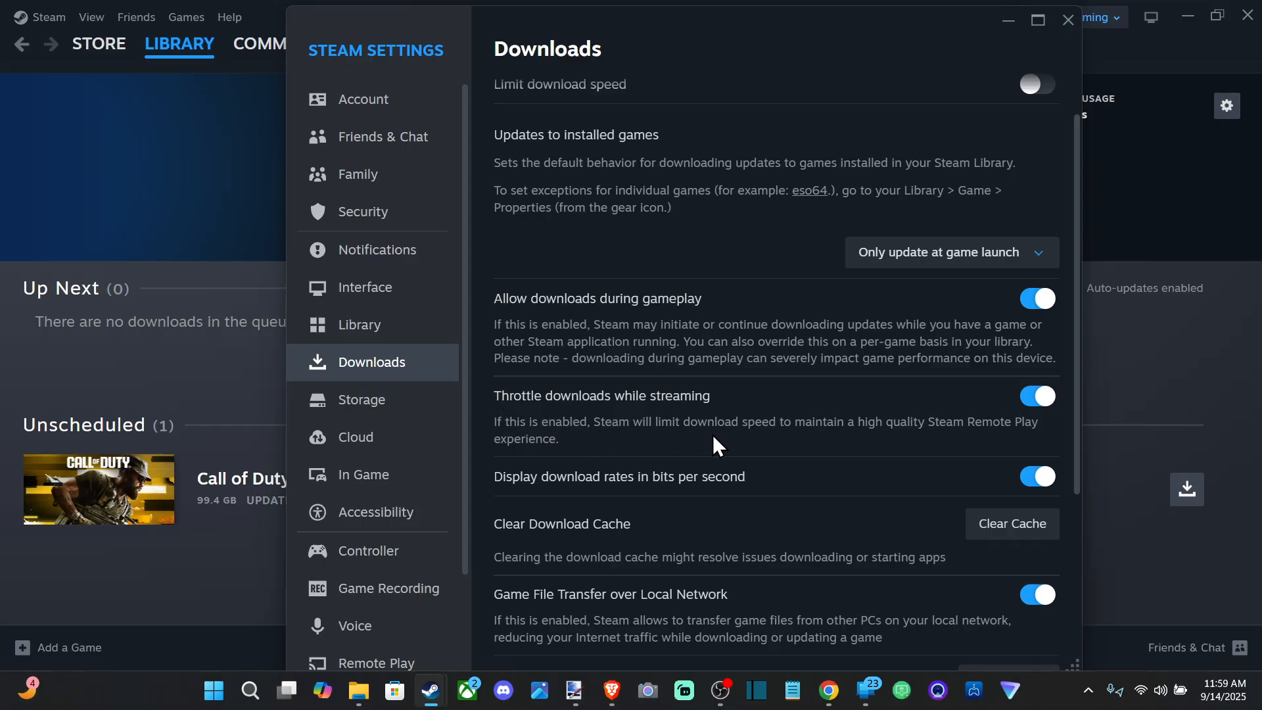